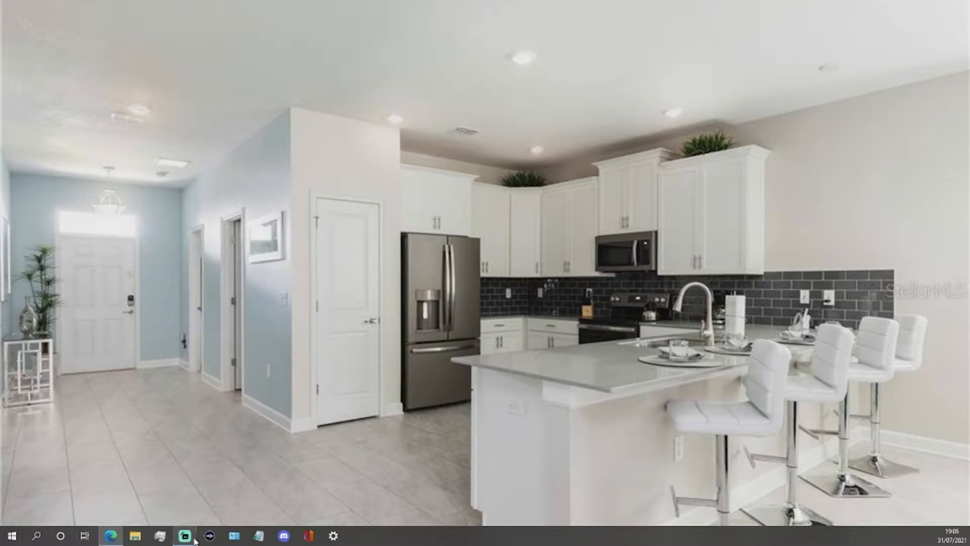
pyautogui.moveTo(182, 534)
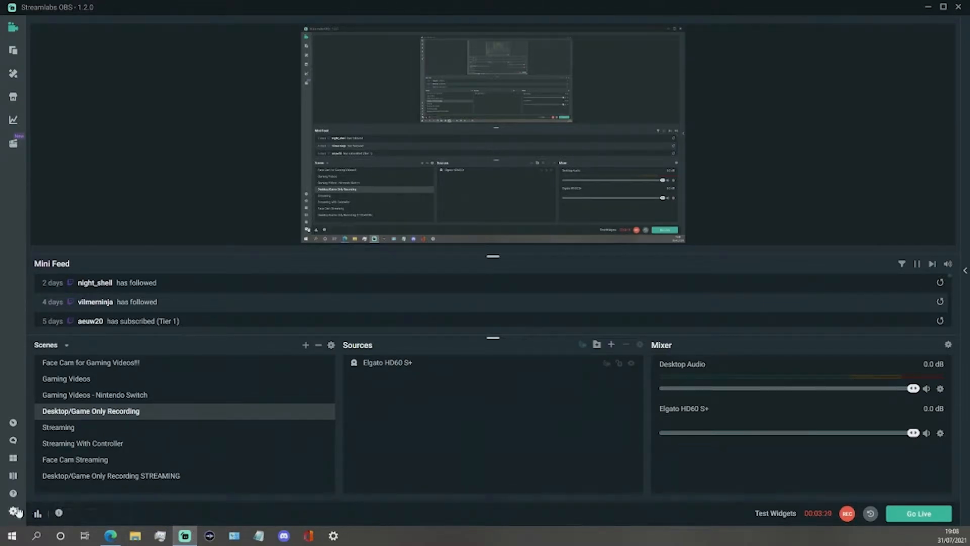
pyautogui.moveTo(14, 513)
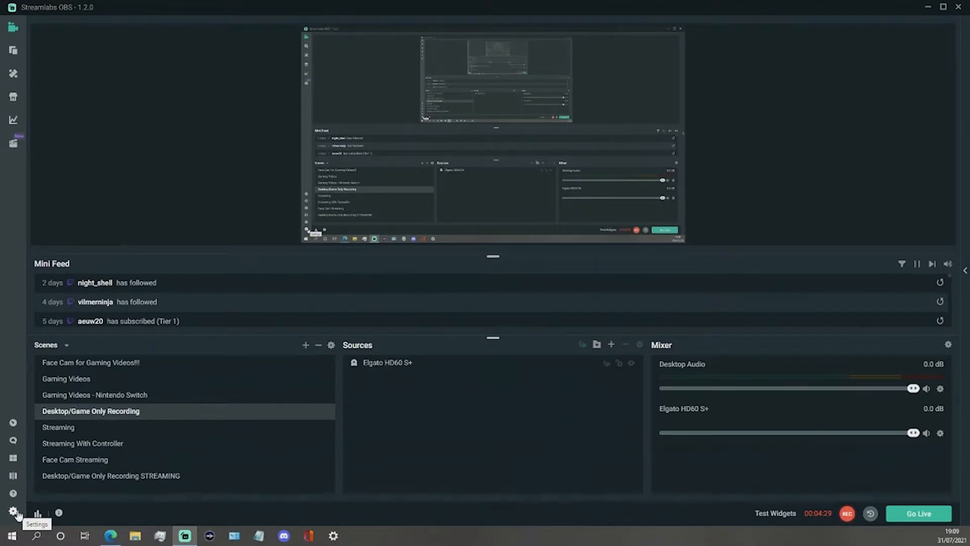
# Step: Open the Settings window and go to its Audio section
pyautogui.click(14, 512)
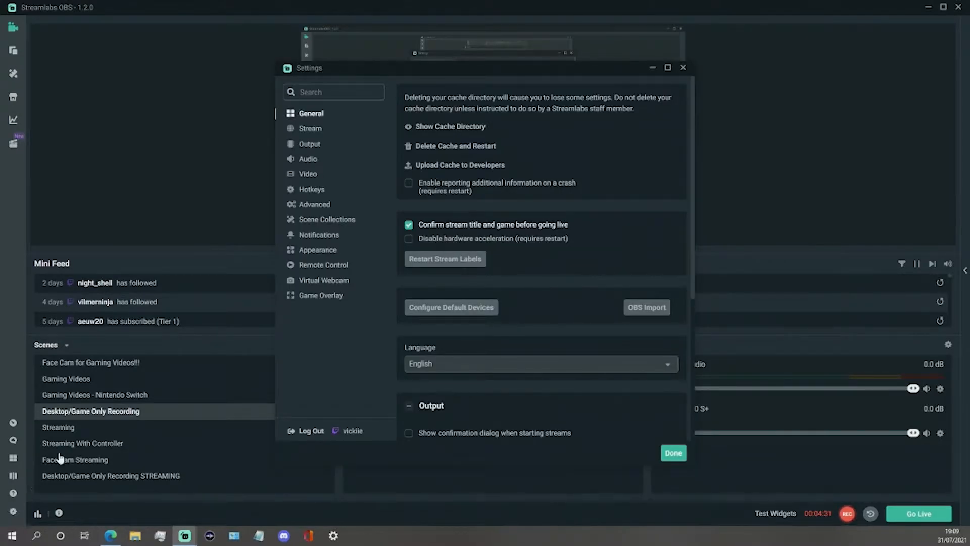
pyautogui.moveTo(320, 178)
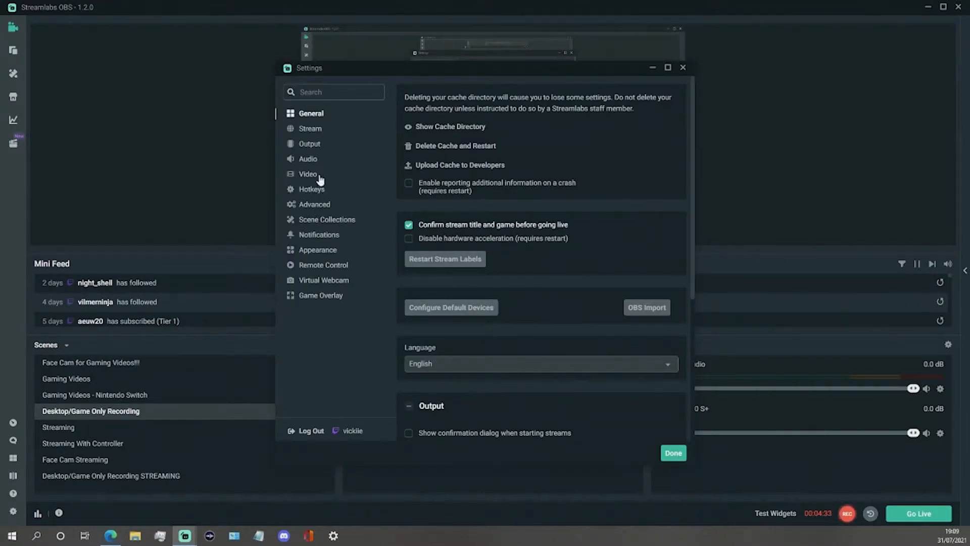
pyautogui.moveTo(322, 162)
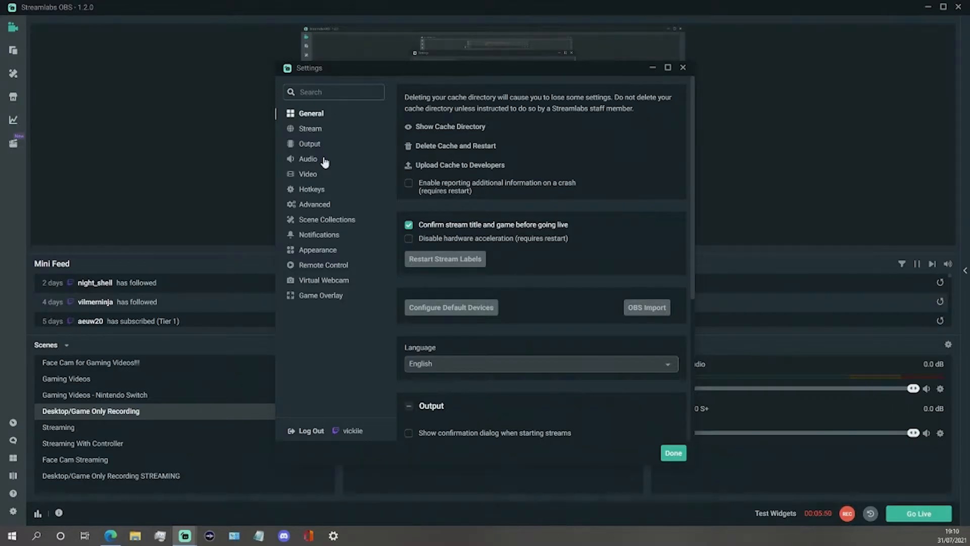
pyautogui.click(308, 159)
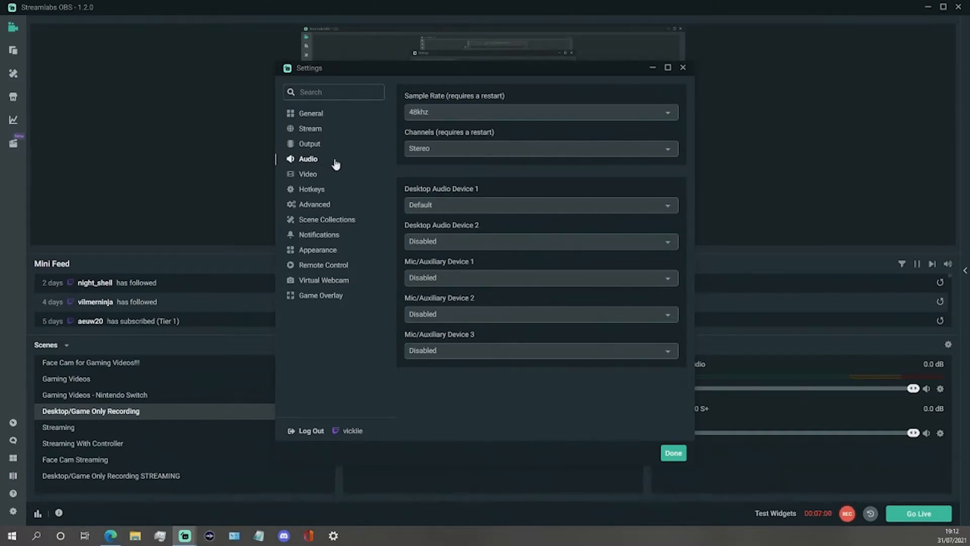
pyautogui.moveTo(486, 280)
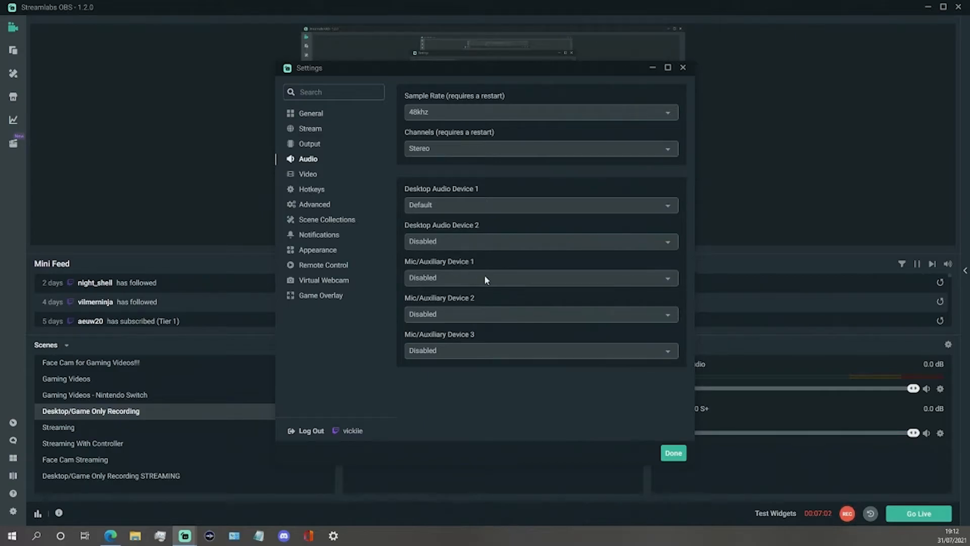
# Step: Choose Wave Link Stream (Elgato Wave:3) for Mic/Auxiliary Device 1
pyautogui.click(540, 278)
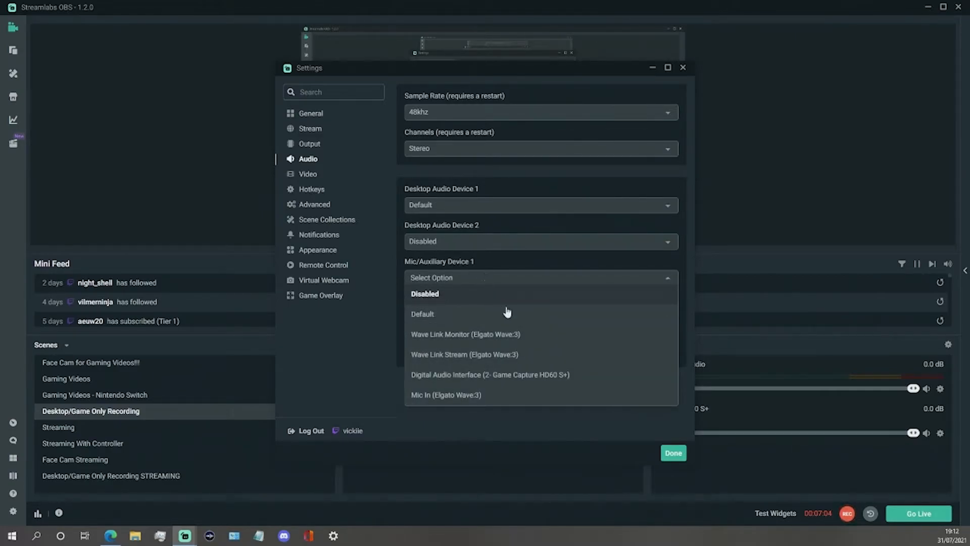
pyautogui.click(463, 354)
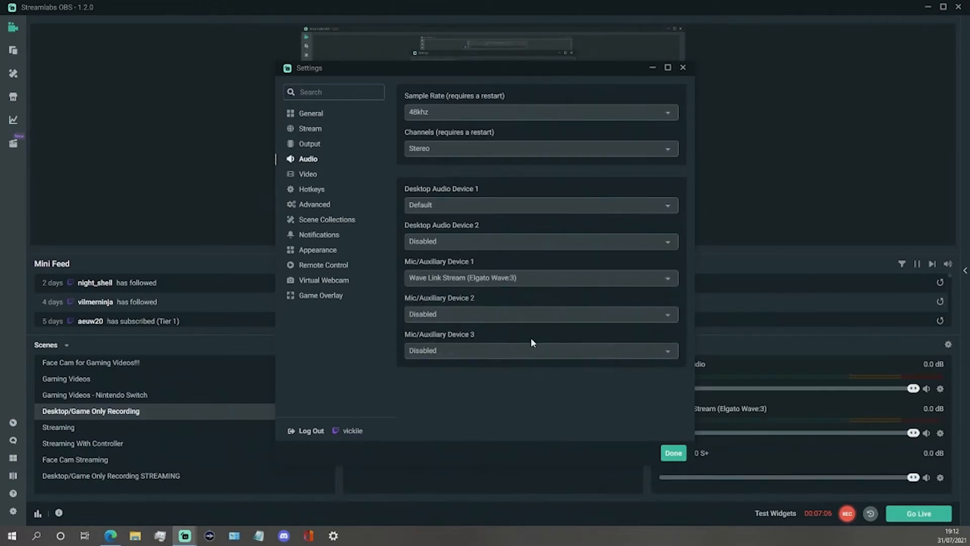
pyautogui.moveTo(540, 278)
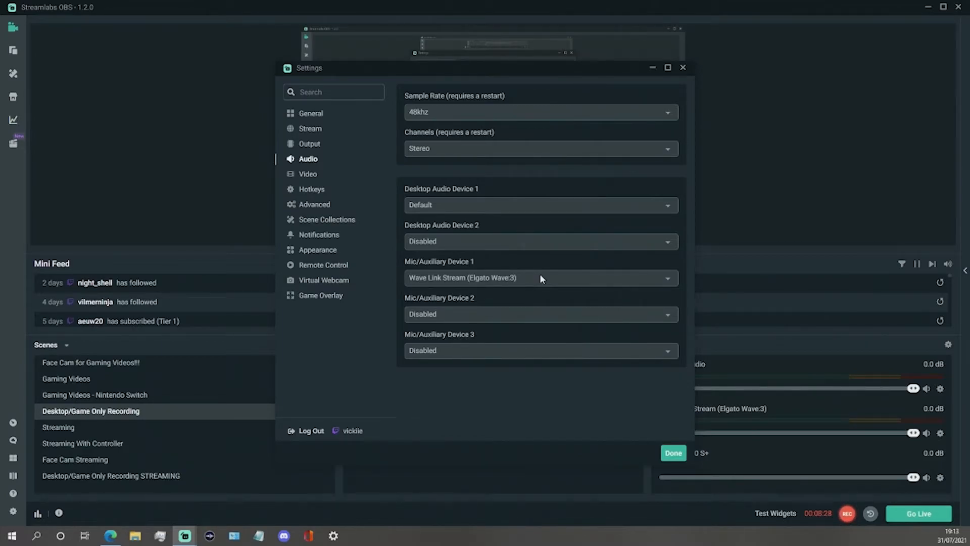
pyautogui.moveTo(537, 266)
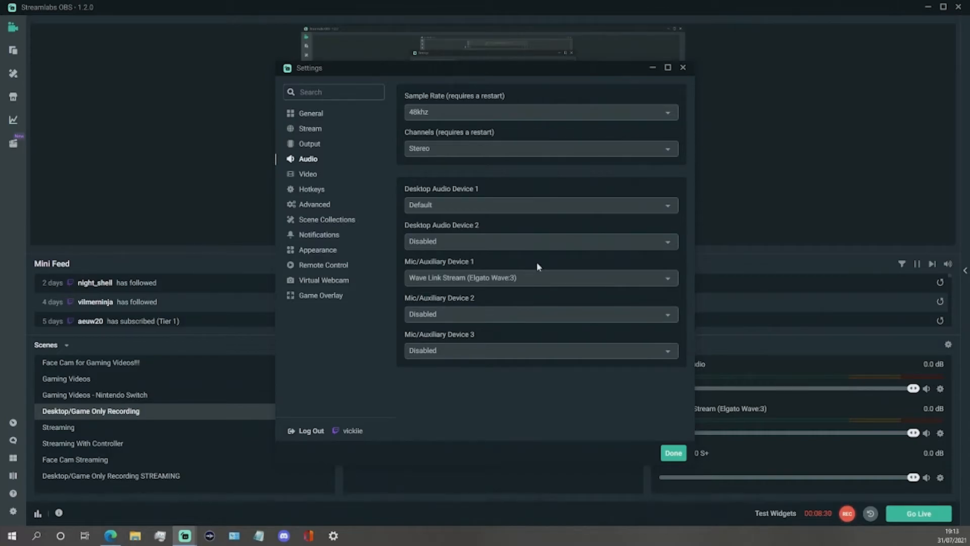
# Step: Set Desktop Audio Device 1 to Disabled
pyautogui.click(540, 204)
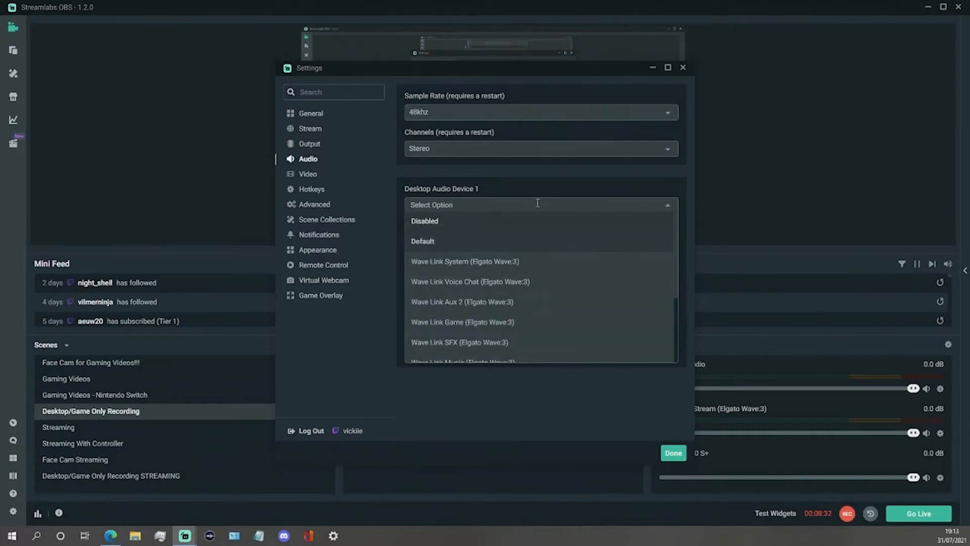
pyautogui.click(424, 221)
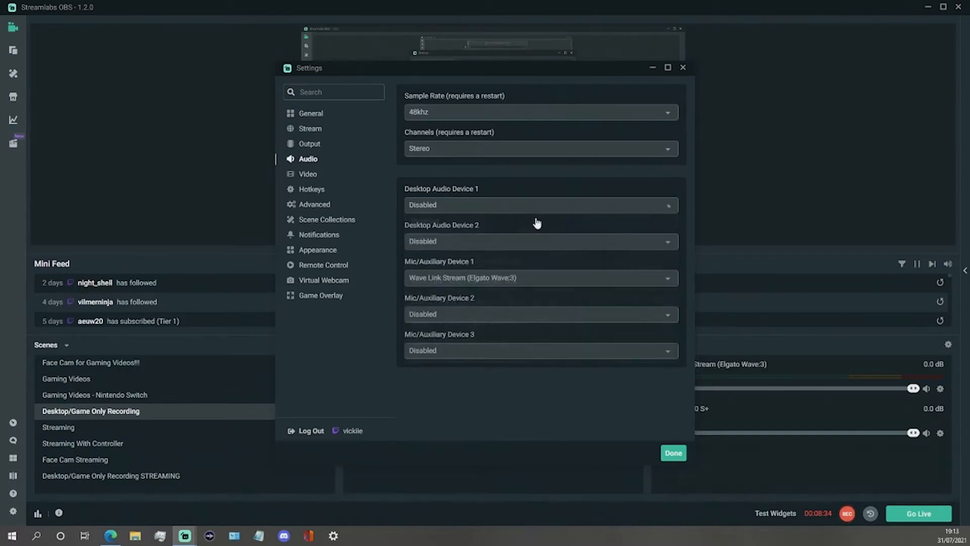
pyautogui.moveTo(537, 206)
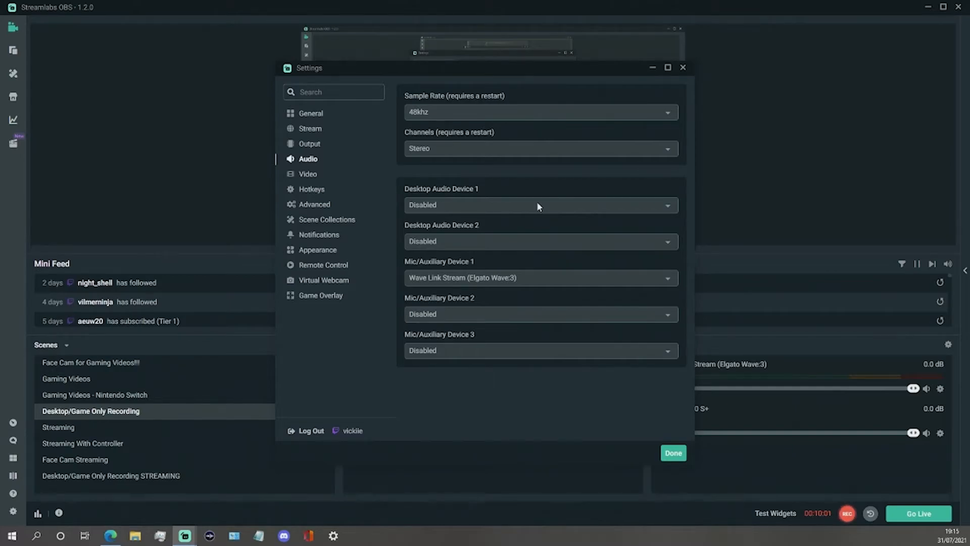
pyautogui.moveTo(529, 112)
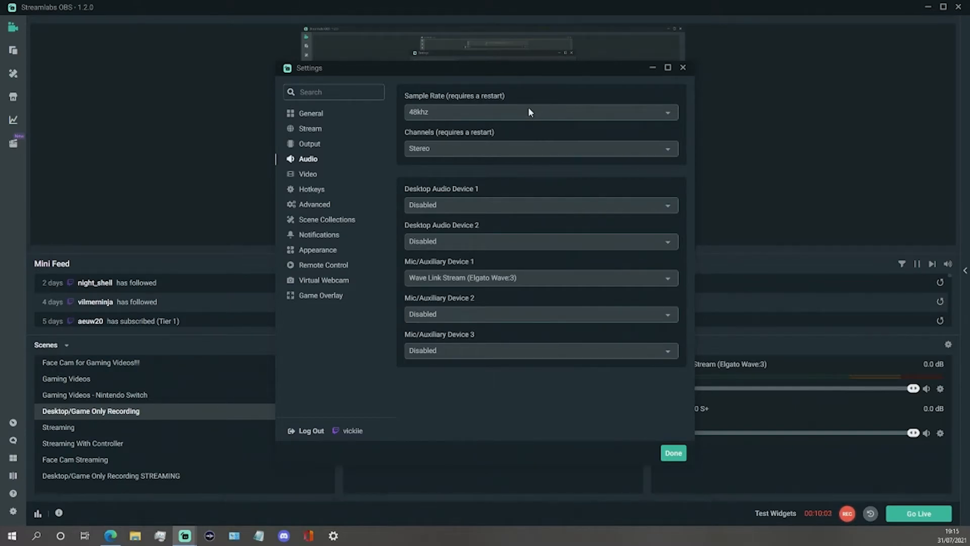
pyautogui.click(538, 112)
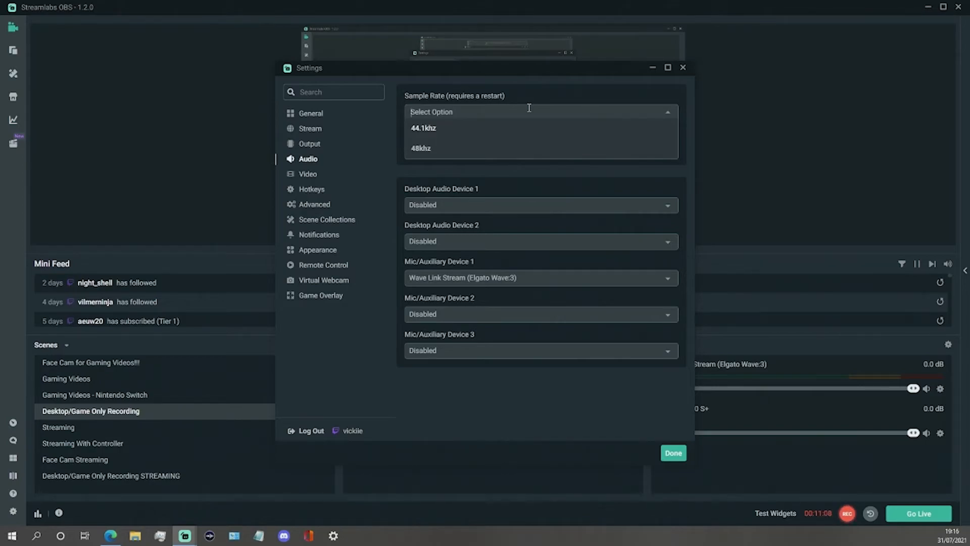
pyautogui.moveTo(528, 148)
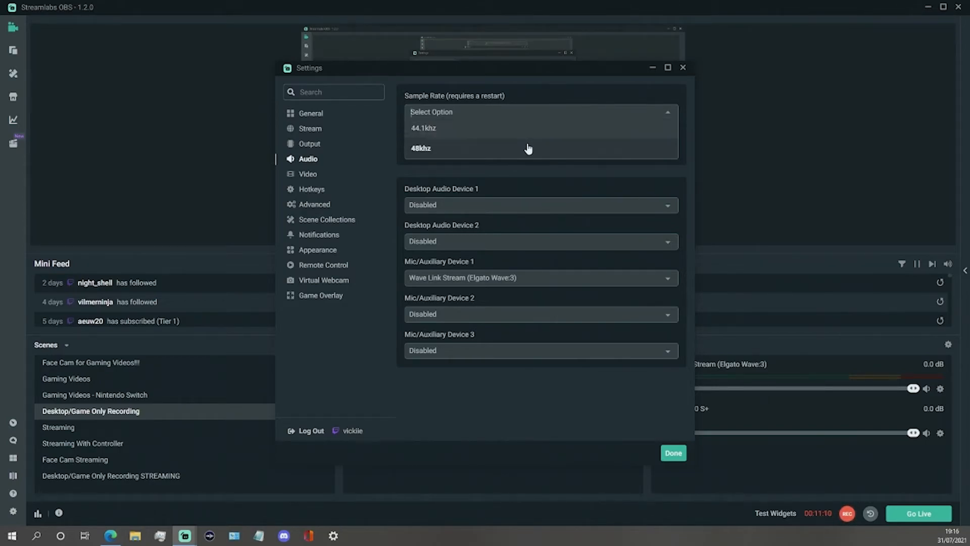
pyautogui.click(421, 148)
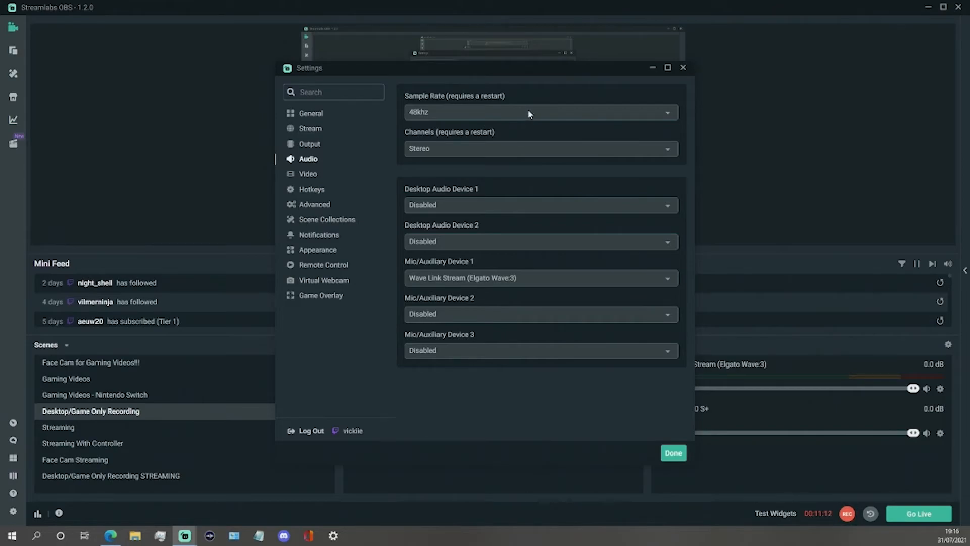